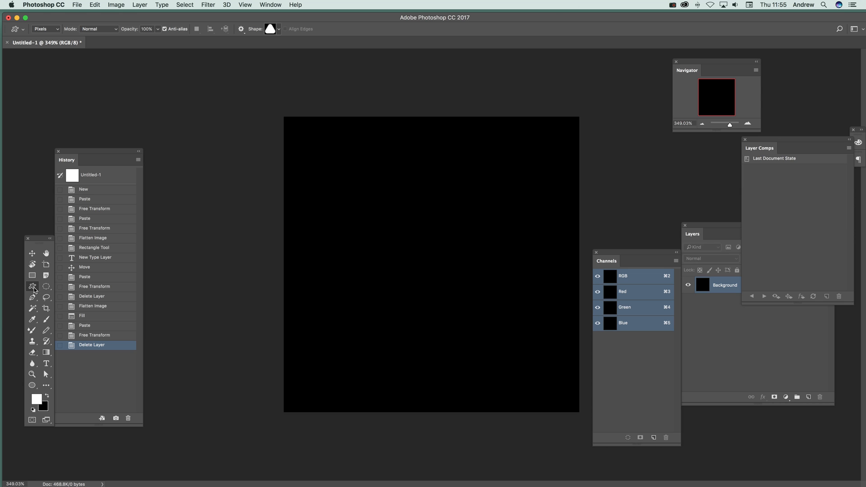
mouse_move(54, 34)
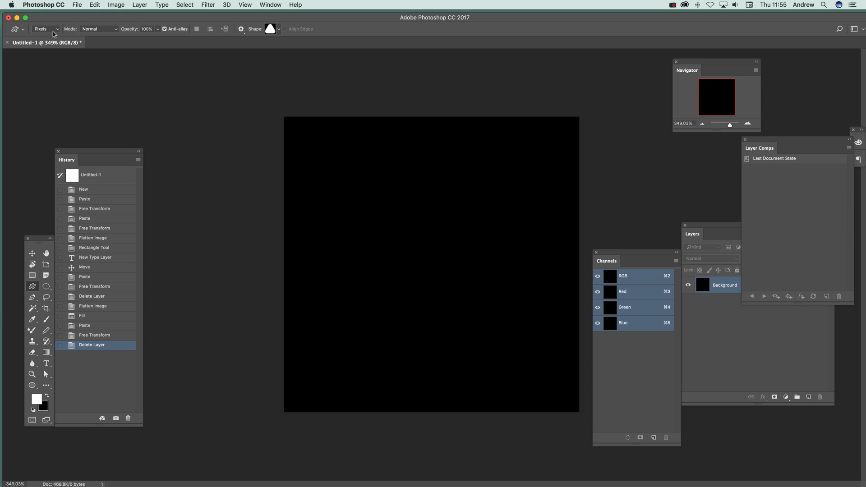
mouse_move(31, 402)
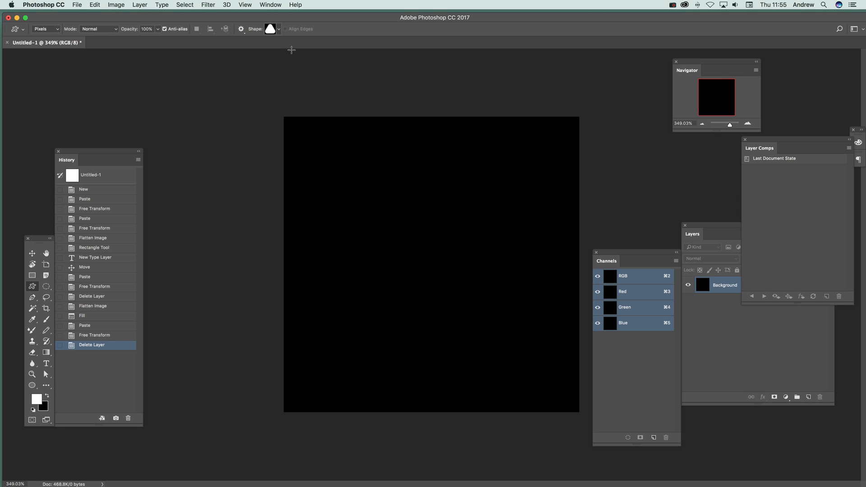
Choose the X-in-circle custom shape and drag out white circled X shapes of varying sizes.
left_click(278, 28)
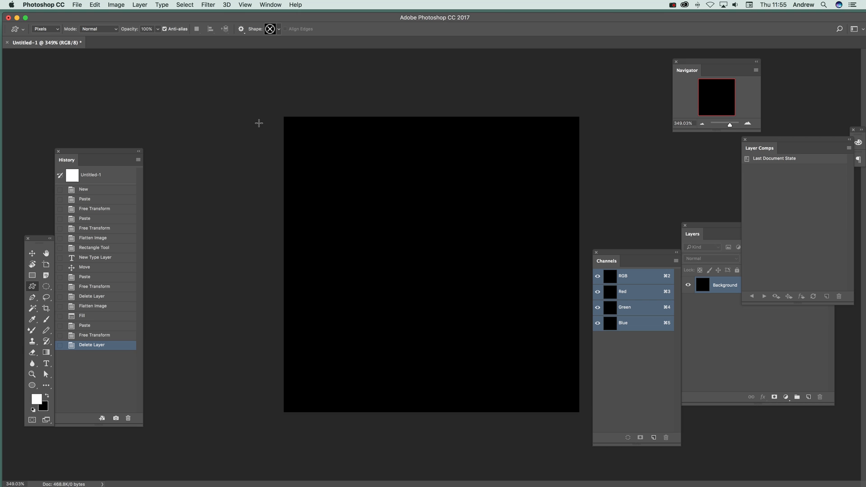
mouse_move(306, 145)
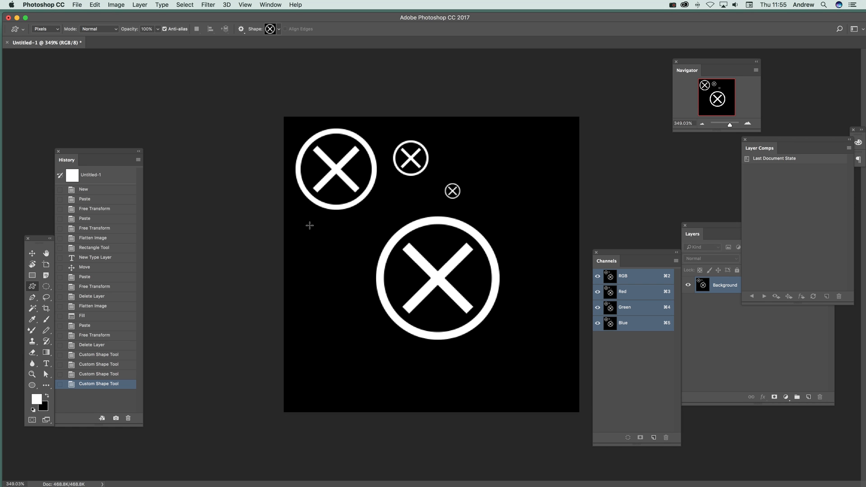
left_click_drag(309, 226, 331, 323)
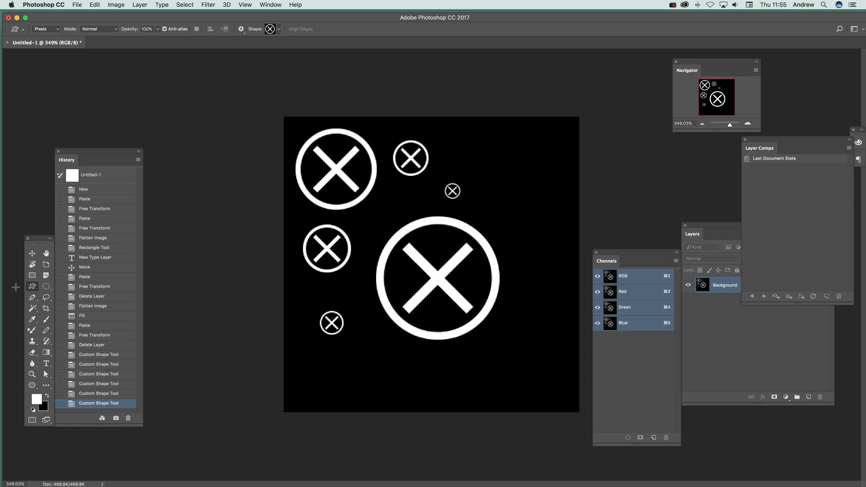
left_click(36, 399)
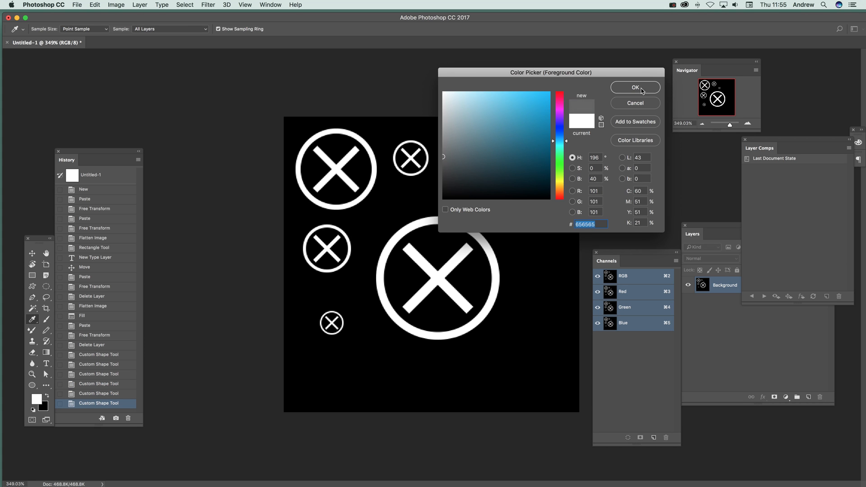
Set the foreground to mid-gray #656565 and switch to another shape for gray marks.
left_click(634, 87)
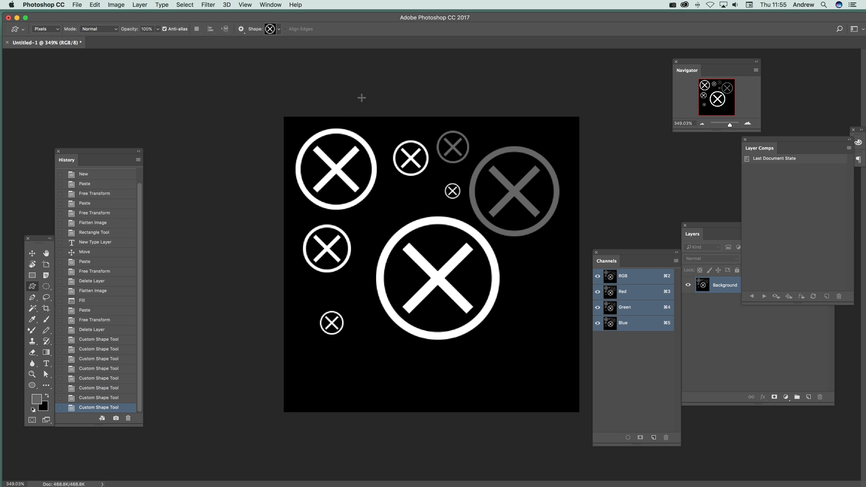
left_click(278, 28)
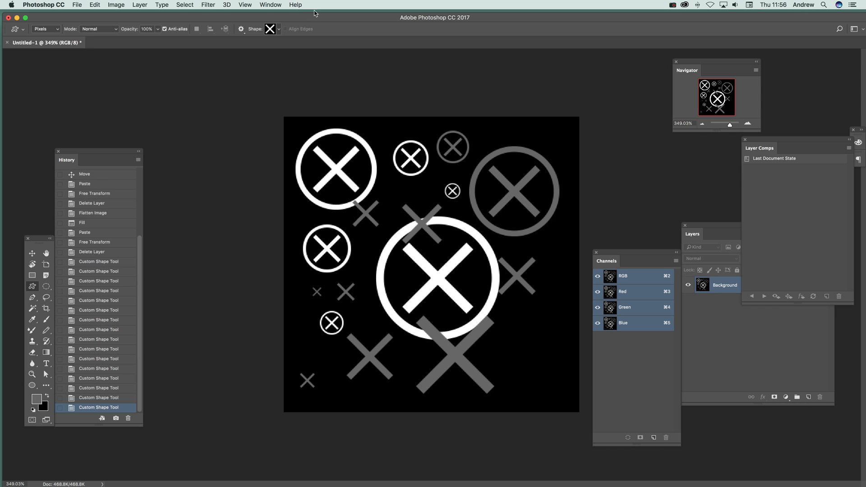
mouse_move(517, 149)
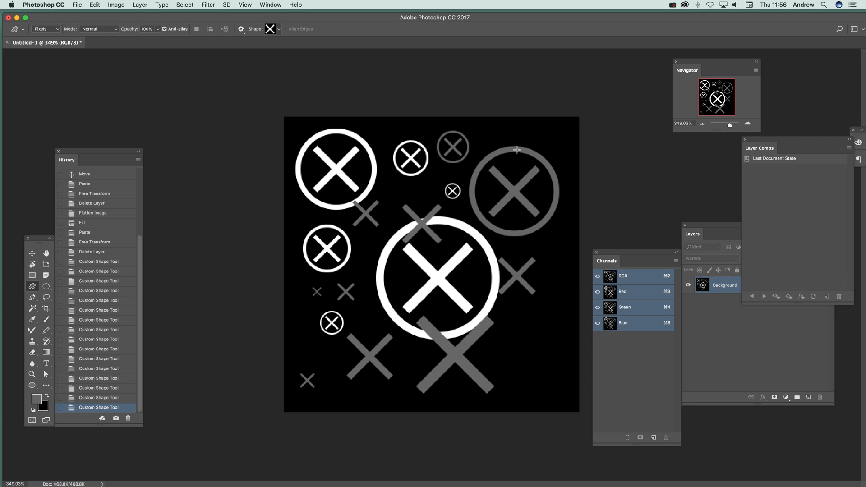
left_click(117, 5)
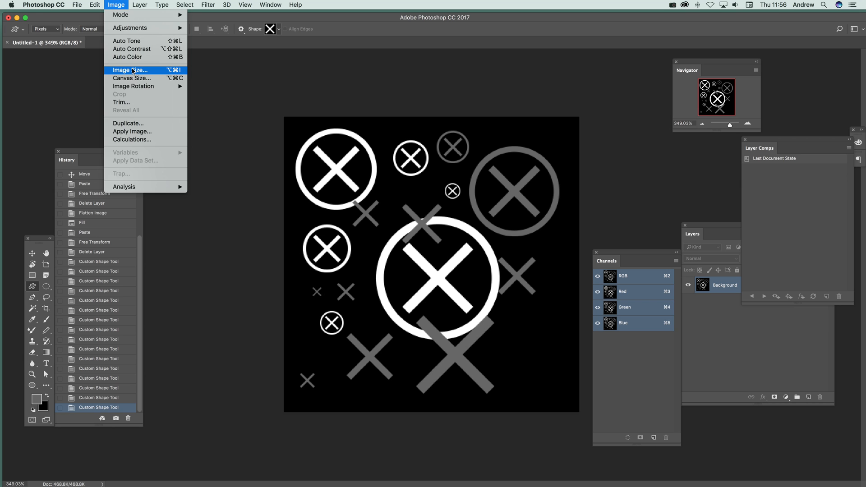
left_click(129, 70)
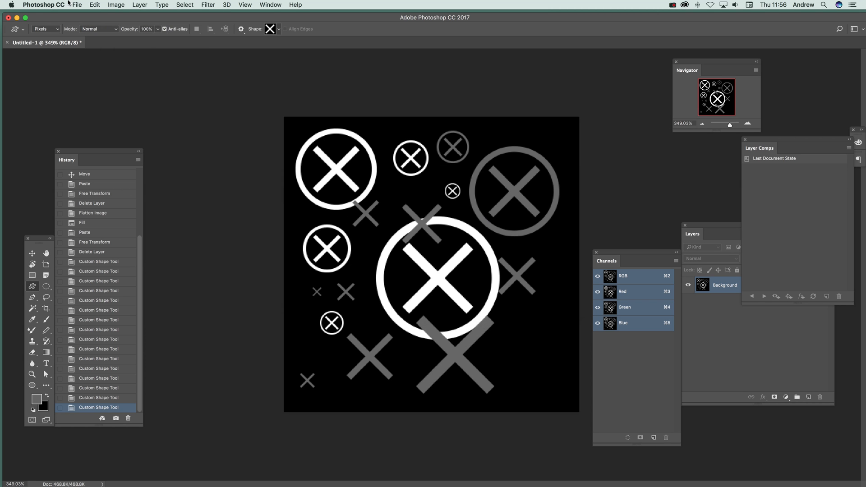
left_click(208, 5)
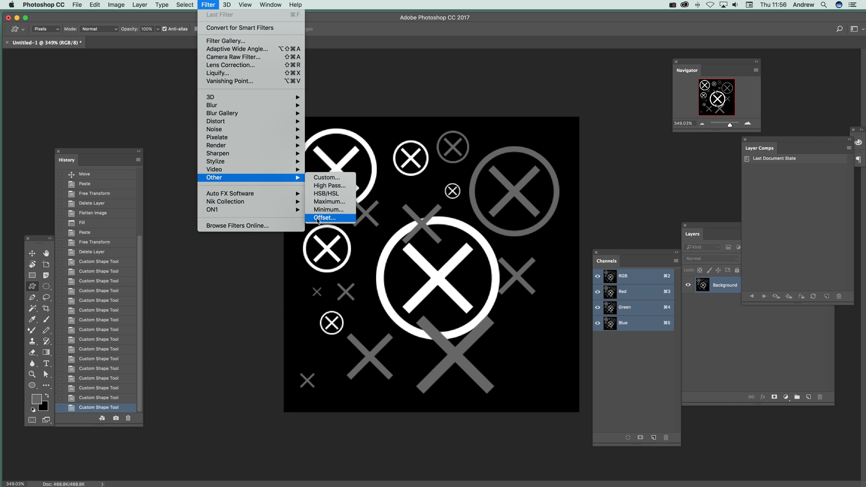
Apply Filter > Other > Offset with -200 horizontal, 200 vertical and Wrap Around.
left_click(325, 218)
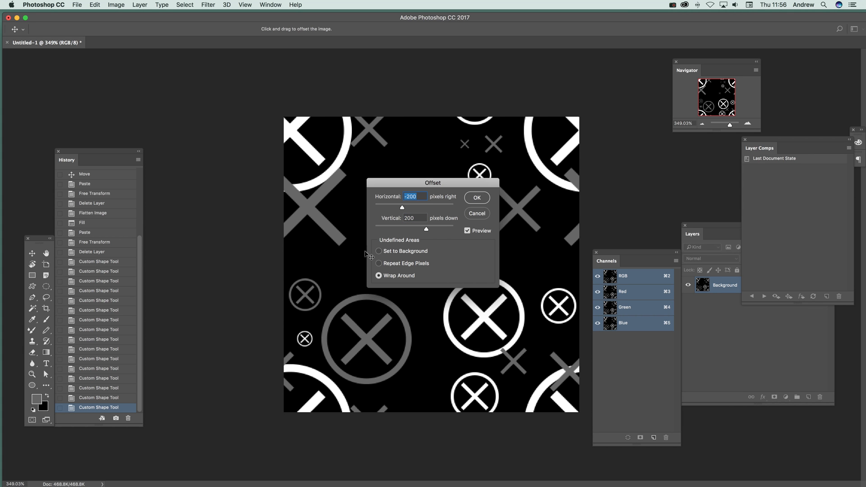
mouse_move(374, 79)
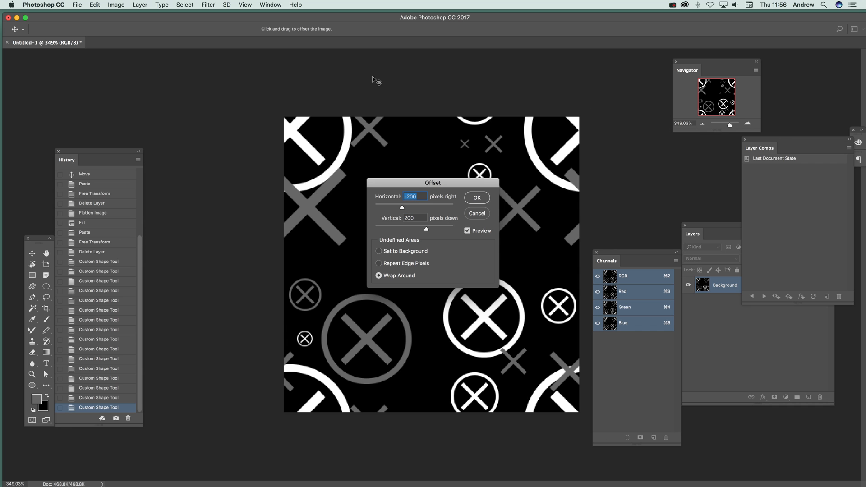
mouse_move(415, 247)
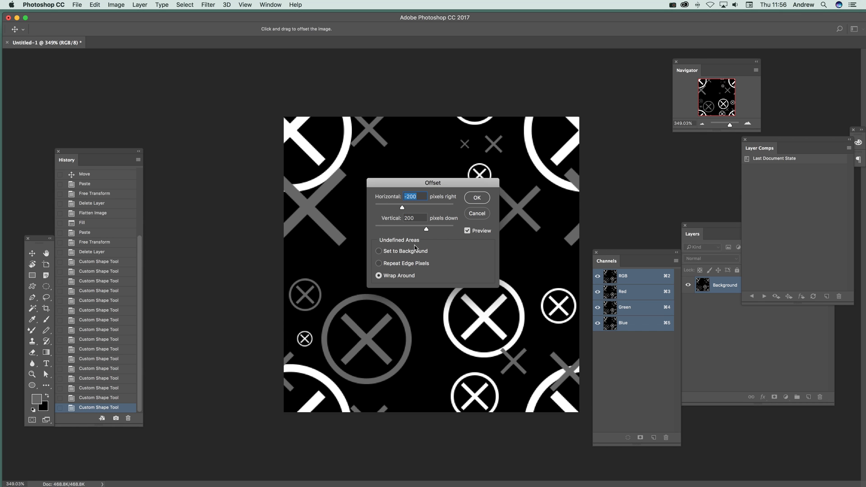
mouse_move(409, 114)
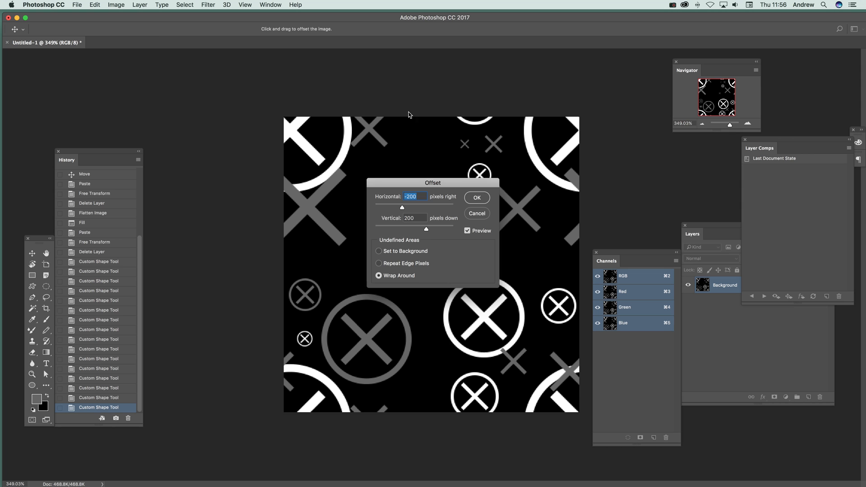
left_click(475, 198)
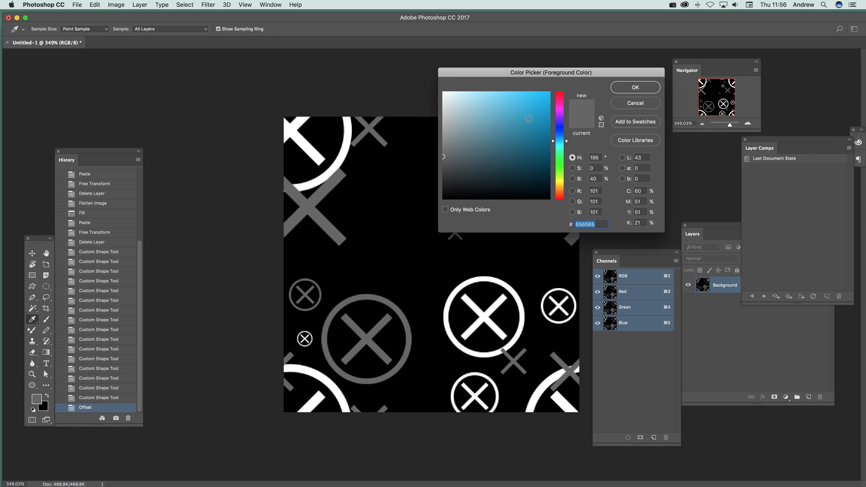
Confirm a lighter gray foreground and choose the filled X-in-circle shape for the middle gaps.
left_click(634, 88)
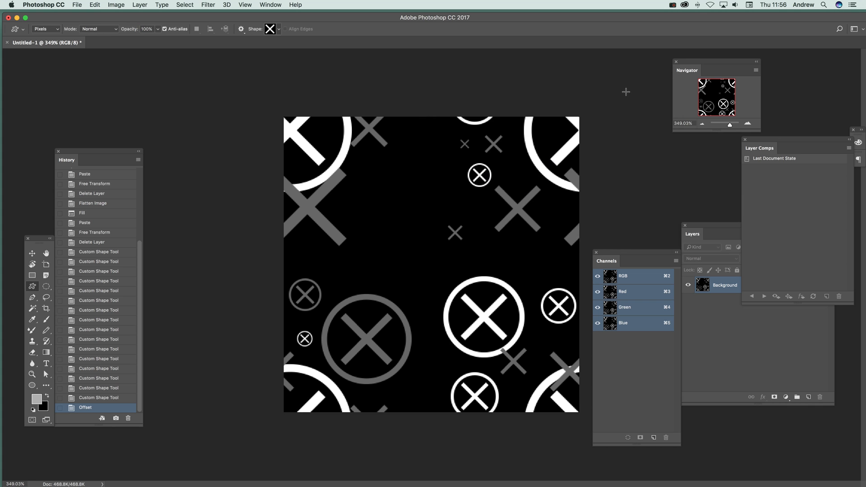
left_click(269, 29)
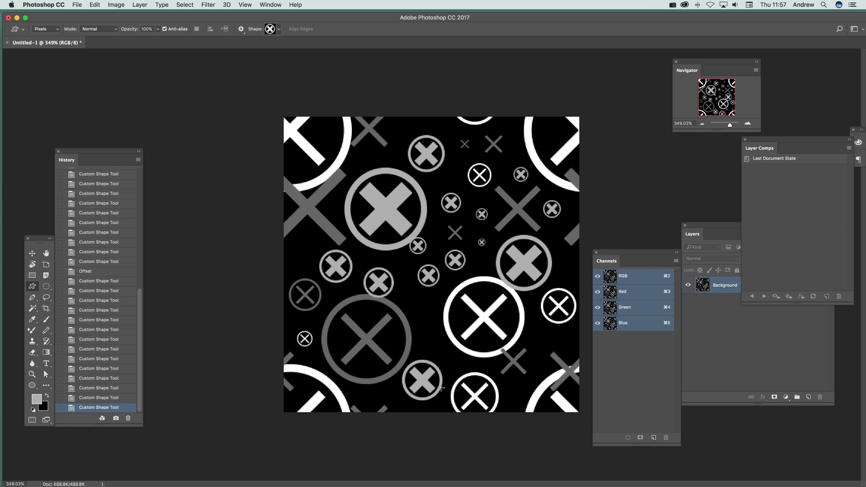
mouse_move(422, 328)
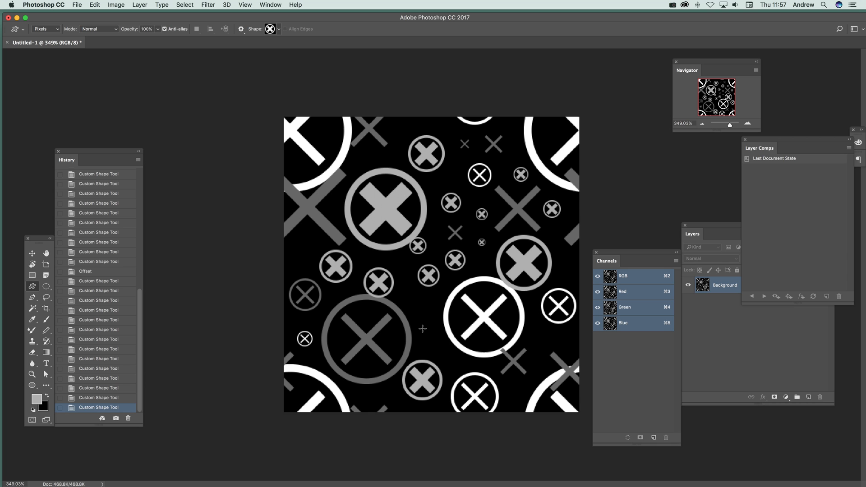
mouse_move(296, 8)
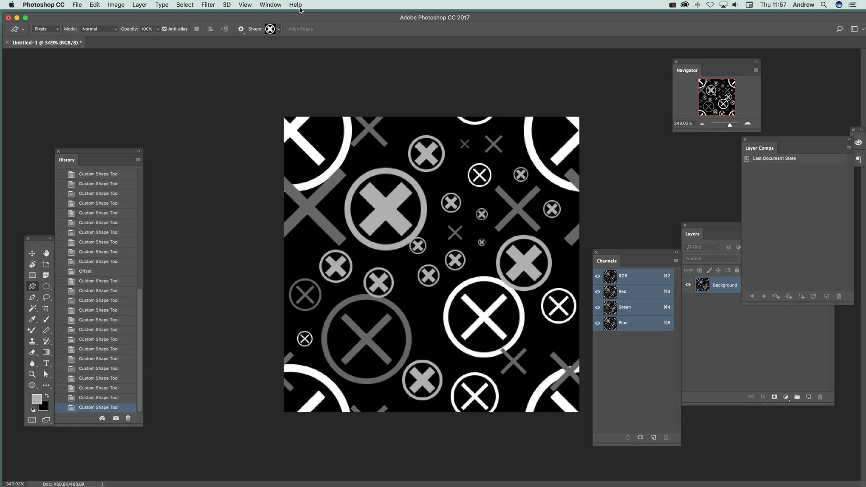
Reapply the last Offset filter to shift the pattern back with wrap-around.
left_click(209, 5)
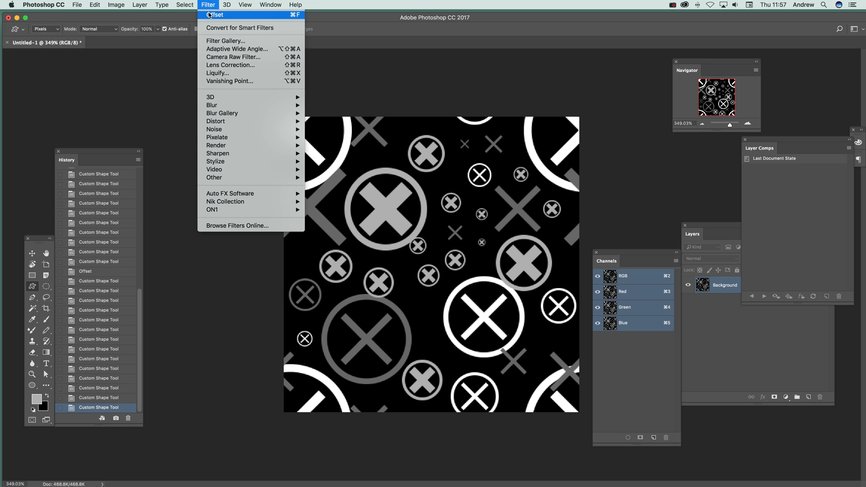
left_click(215, 15)
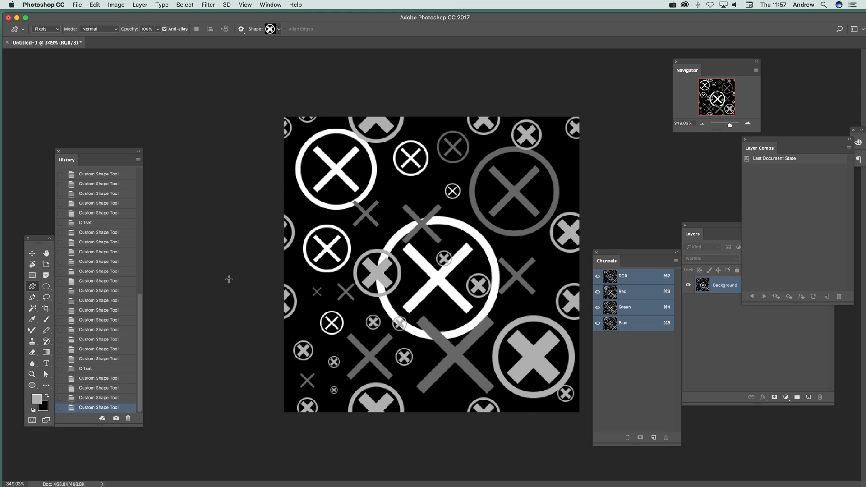
Restore a white foreground and choose the cross custom shape for two small crosses.
left_click(36, 397)
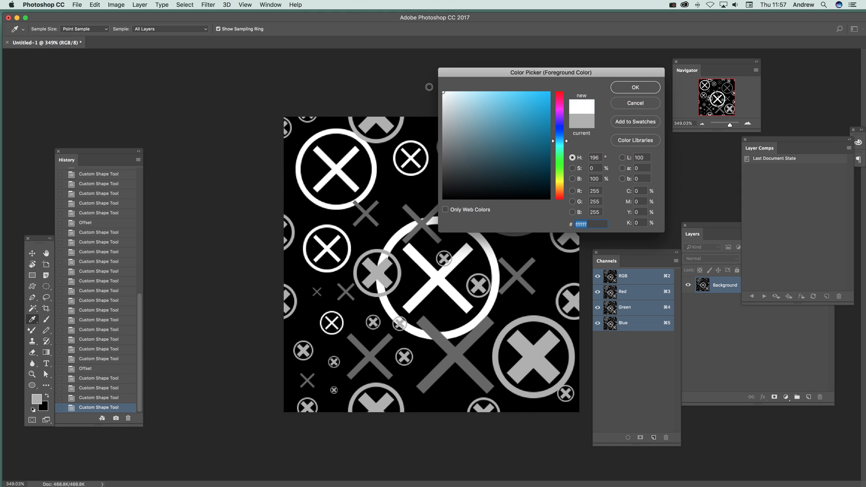
left_click(634, 87)
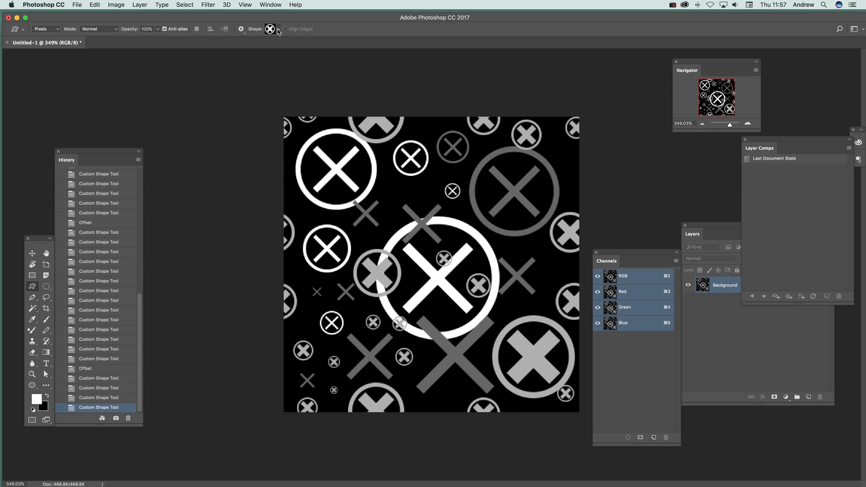
left_click(269, 29)
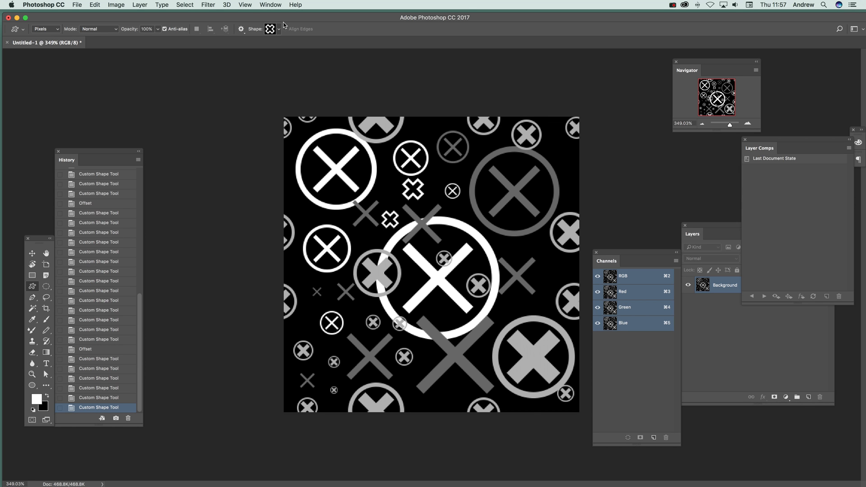
left_click(77, 5)
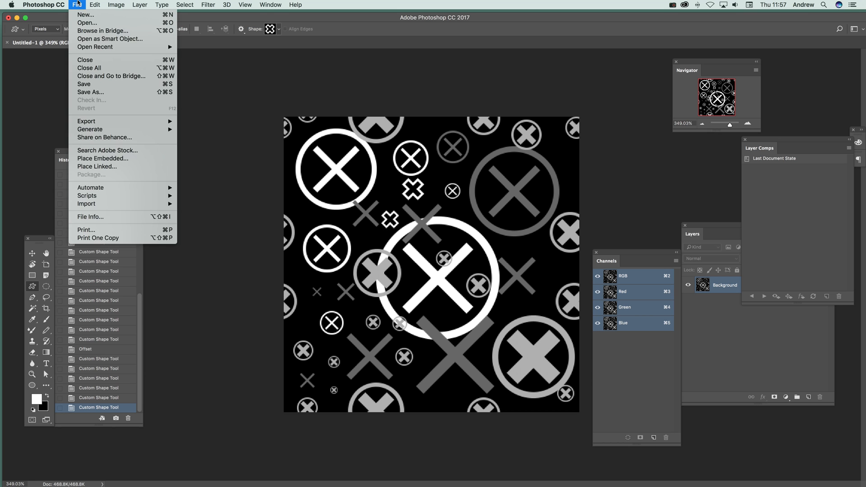
mouse_move(91, 92)
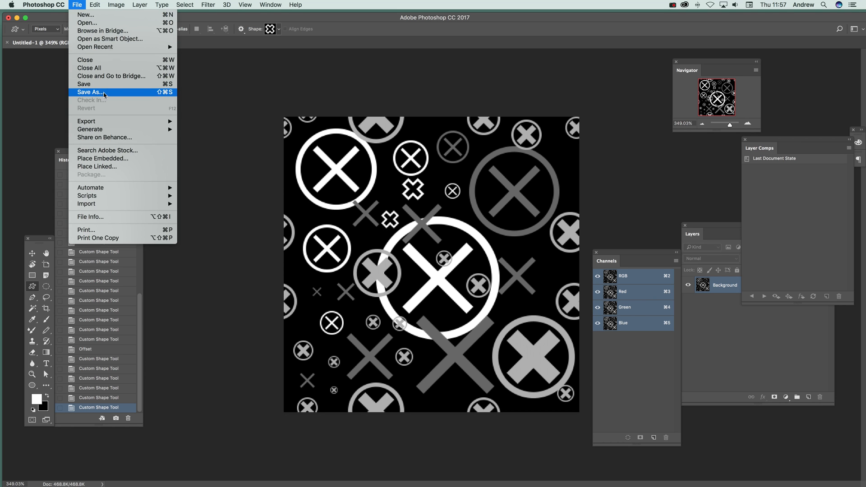
Save the tile design to the Desktop as 1.psd via Save As.
left_click(90, 92)
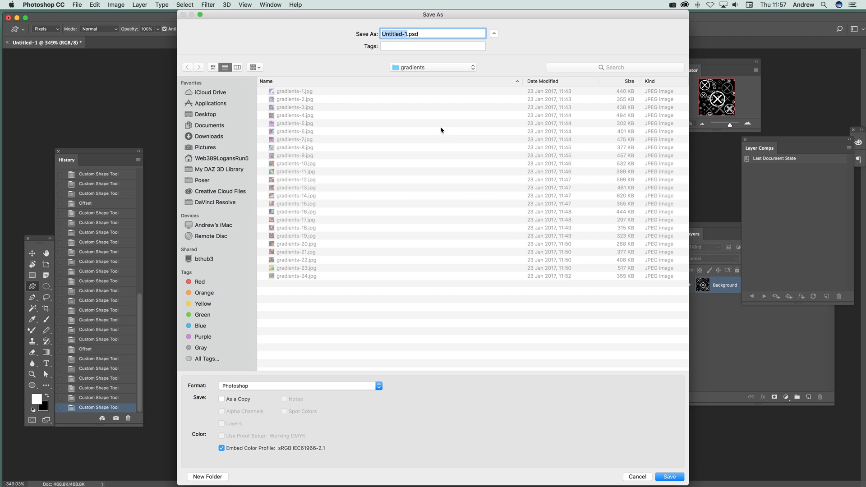
left_click(204, 114)
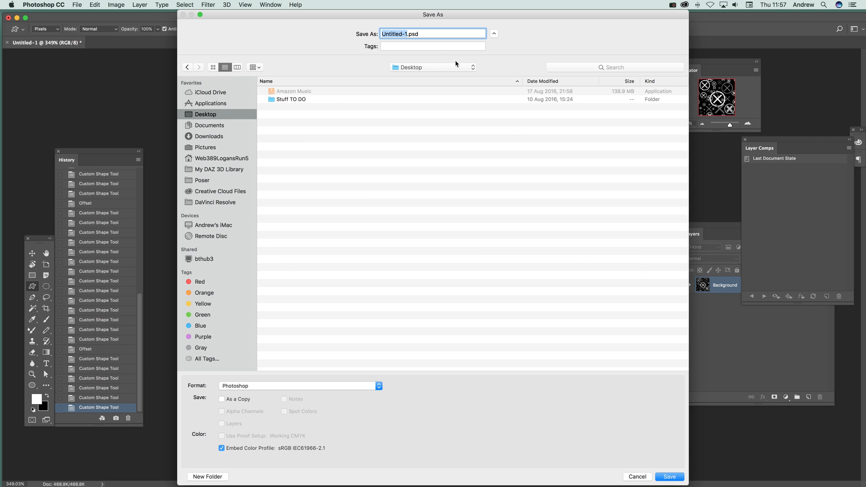
mouse_move(367, 28)
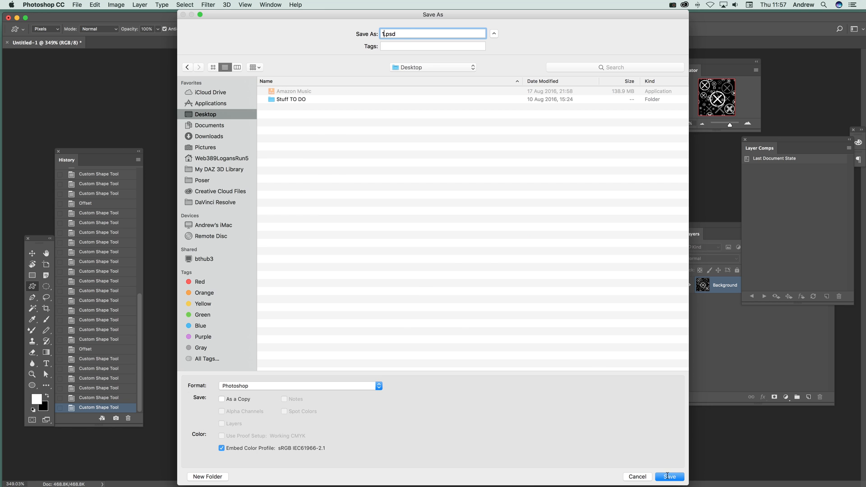
left_click(668, 476)
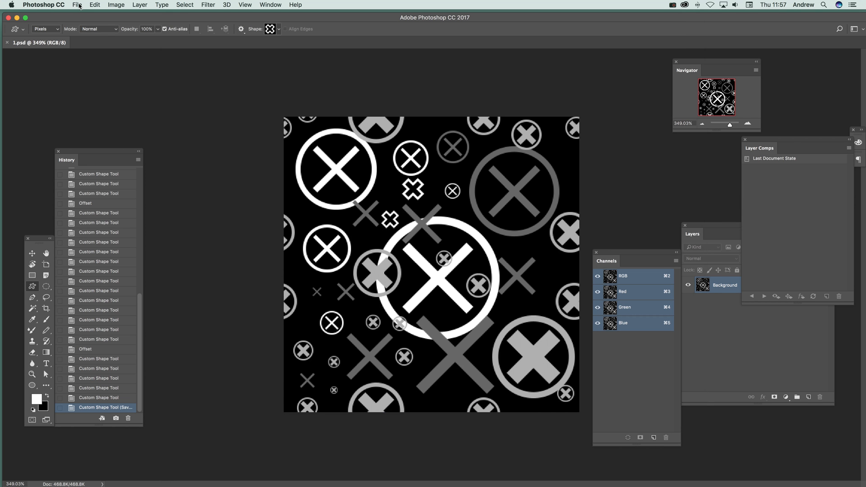
mouse_move(408, 166)
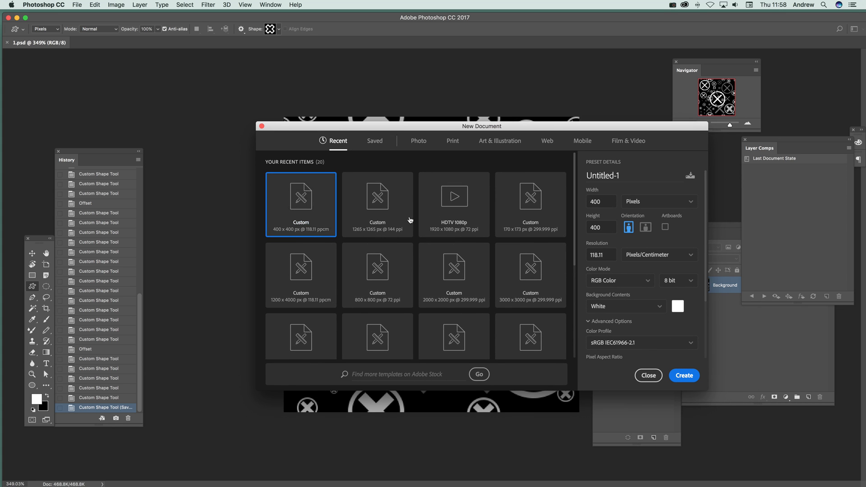
Create a new 1265 x 1265 px document and paint a pink-blue Difference-mode gradient.
left_click(377, 196)
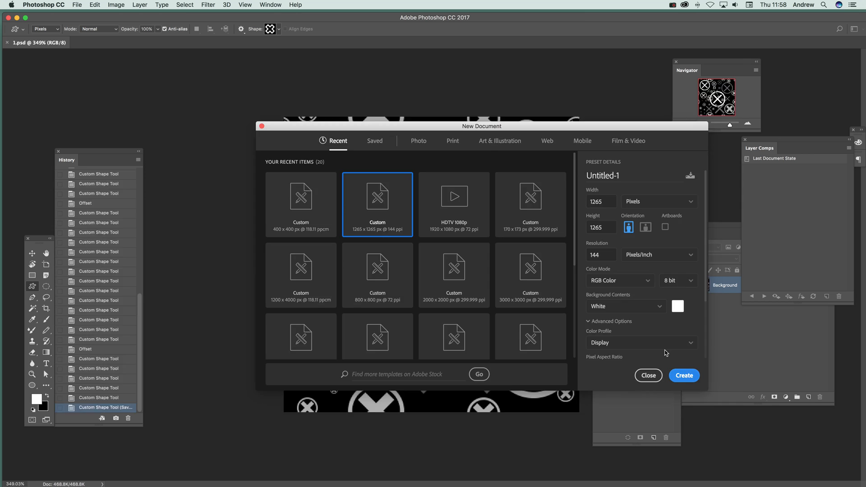
left_click(684, 375)
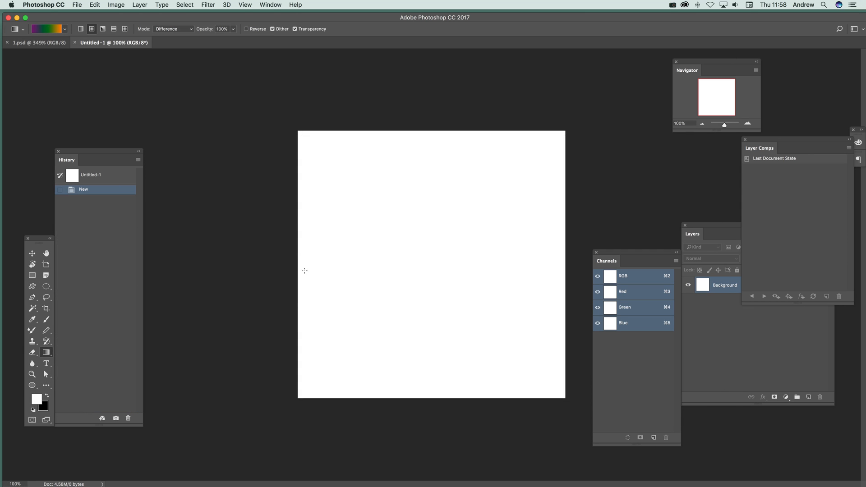
left_click_drag(366, 365, 490, 164)
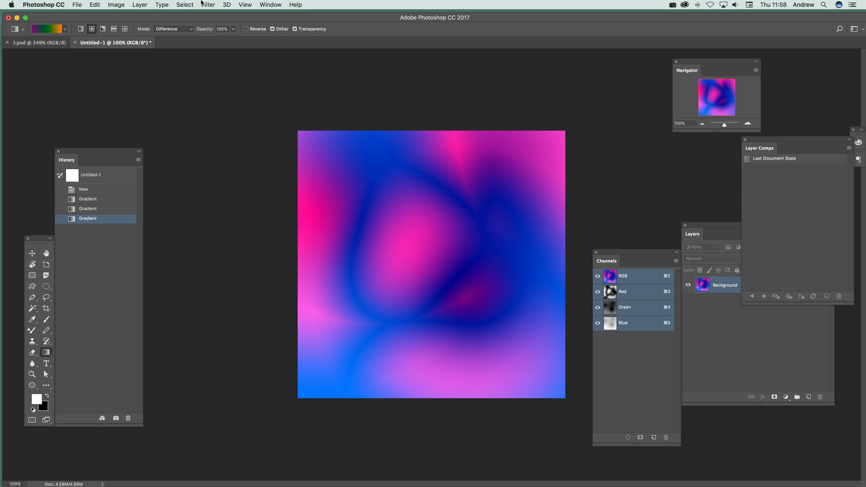
In Filter Gallery > Distort > Glass, load the saved 1.psd as the glass texture.
left_click(208, 5)
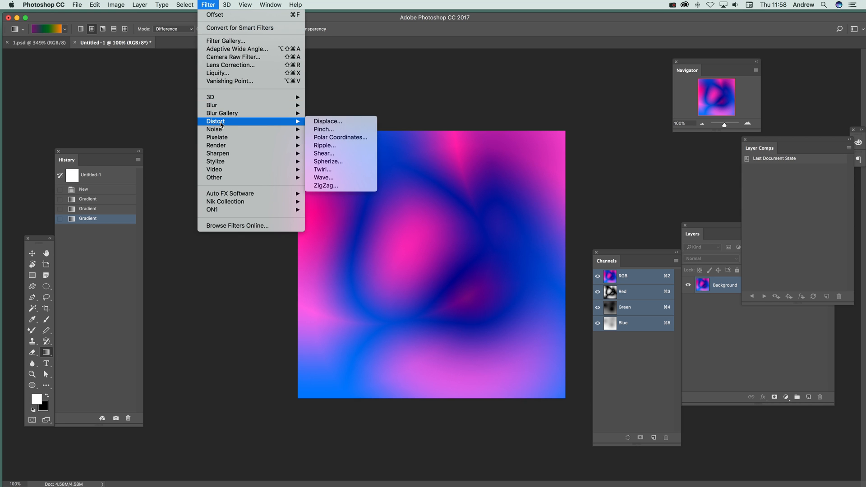
mouse_move(327, 121)
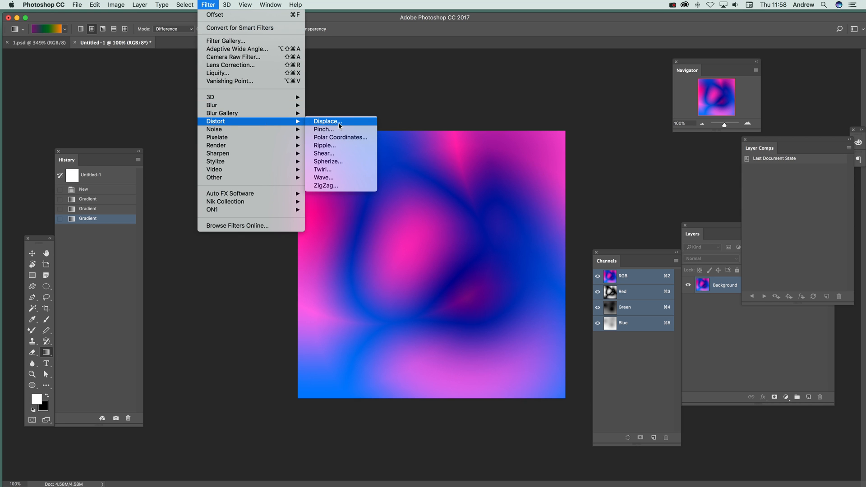
mouse_move(336, 126)
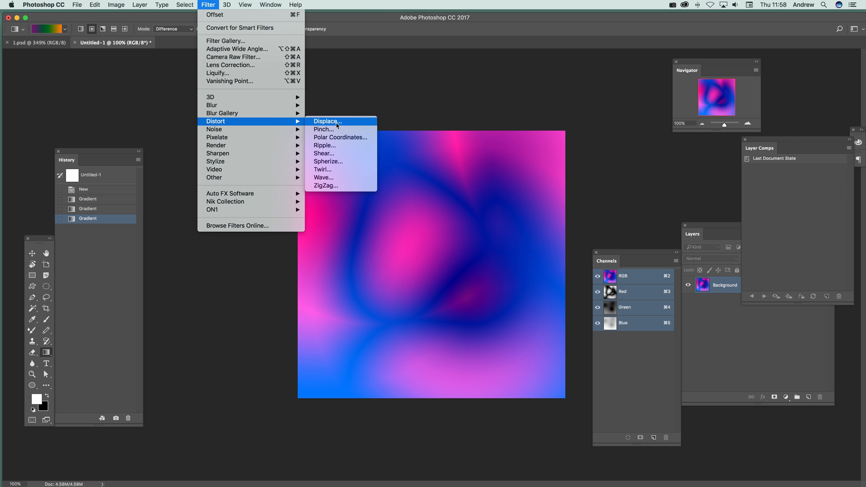
mouse_move(237, 49)
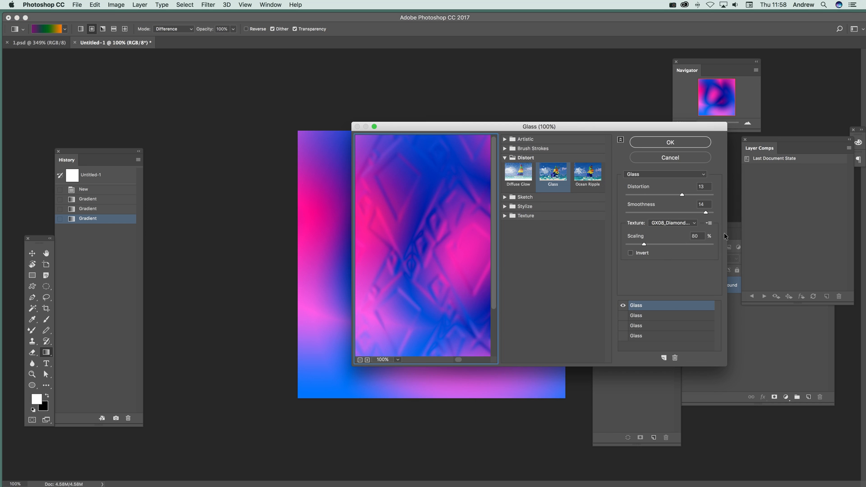
mouse_move(709, 223)
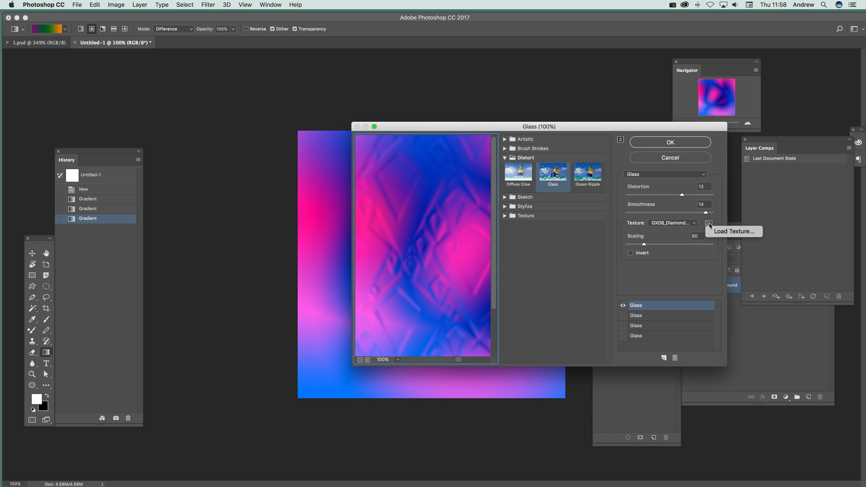
left_click(709, 225)
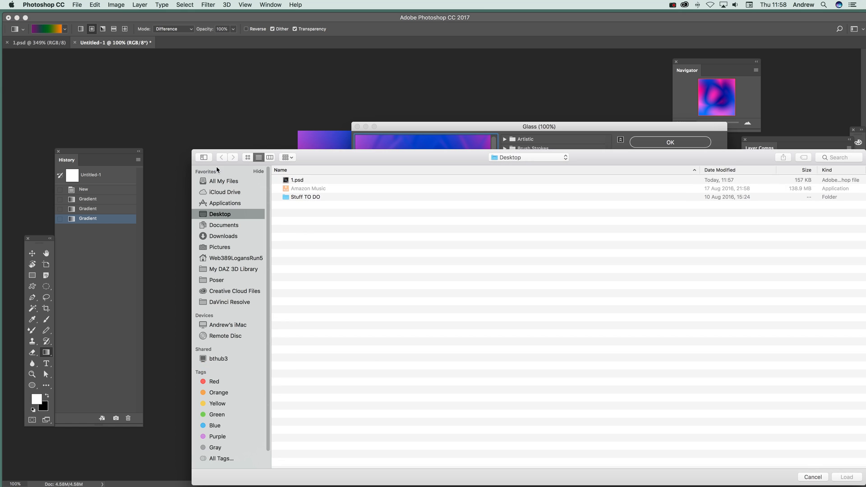
left_click(297, 180)
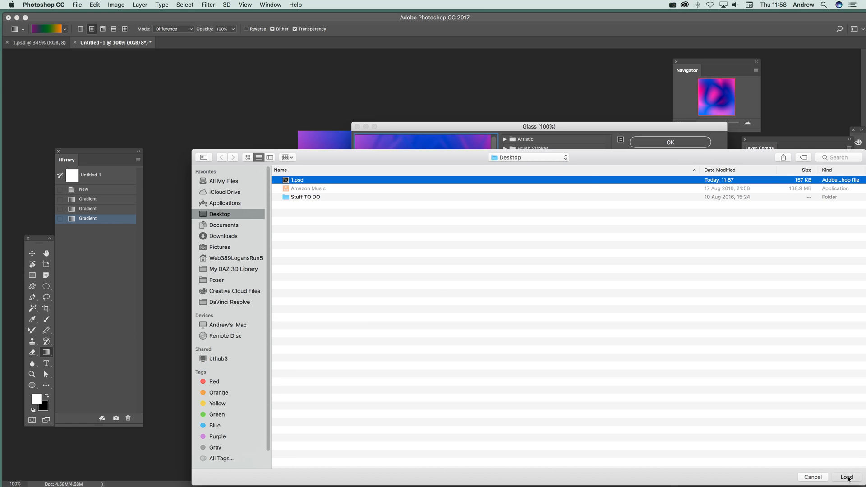
left_click(846, 476)
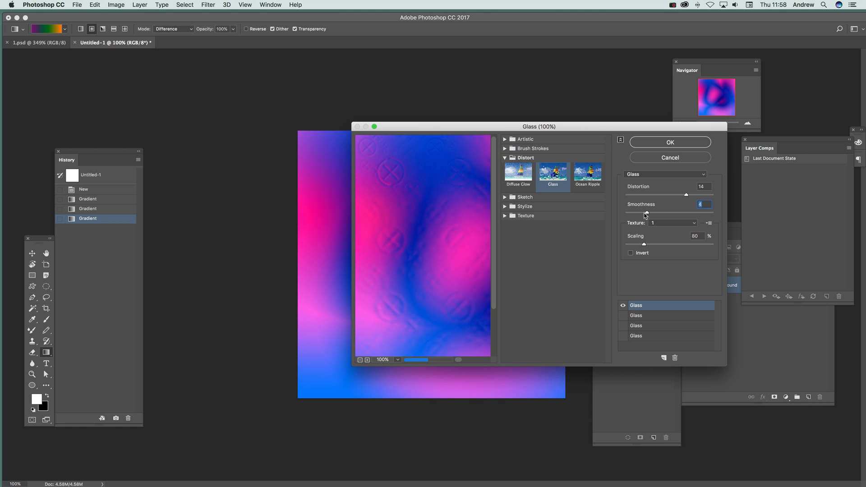
Set Glass smoothness 3, scaling 151% and distortion 16, then apply it to the gradient.
left_click_drag(641, 245, 677, 245)
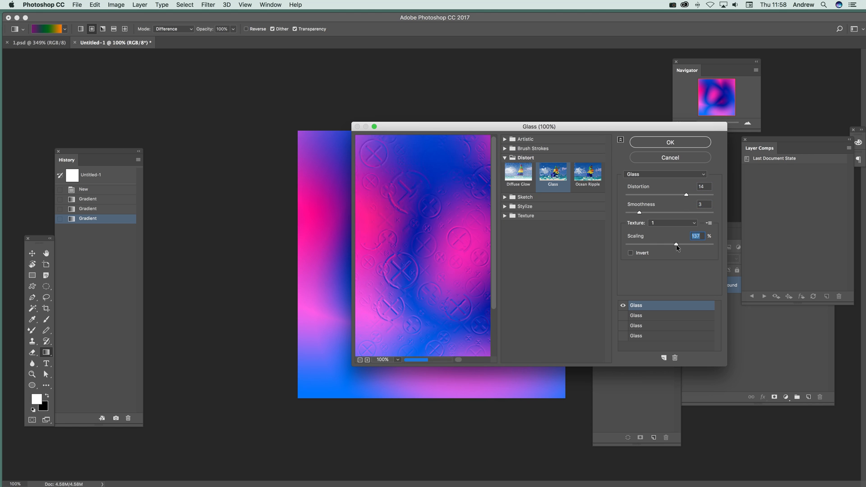
left_click_drag(675, 244, 702, 244)
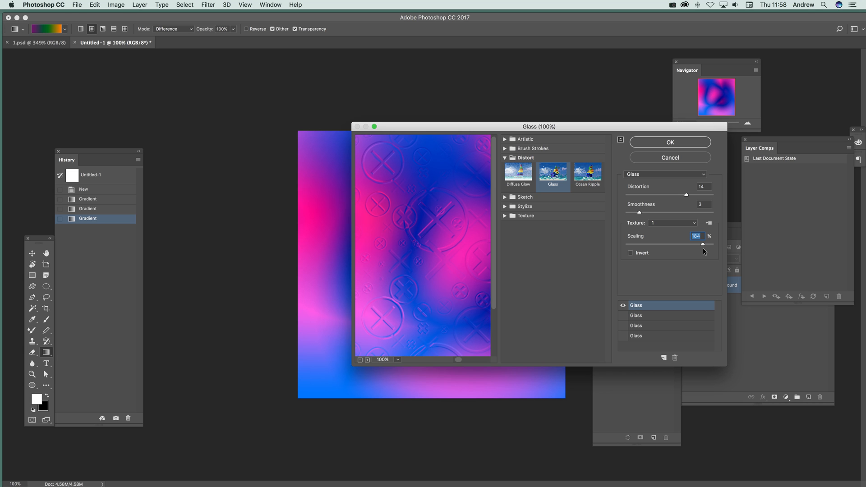
mouse_move(631, 224)
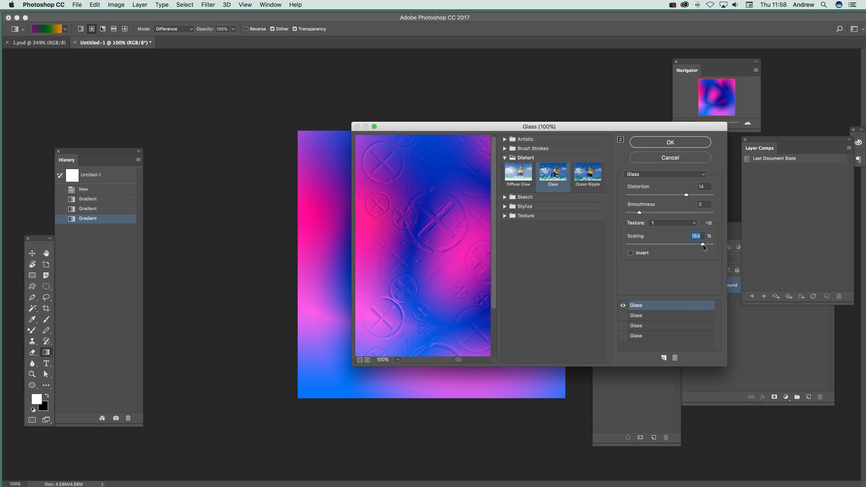
left_click_drag(703, 243, 626, 243)
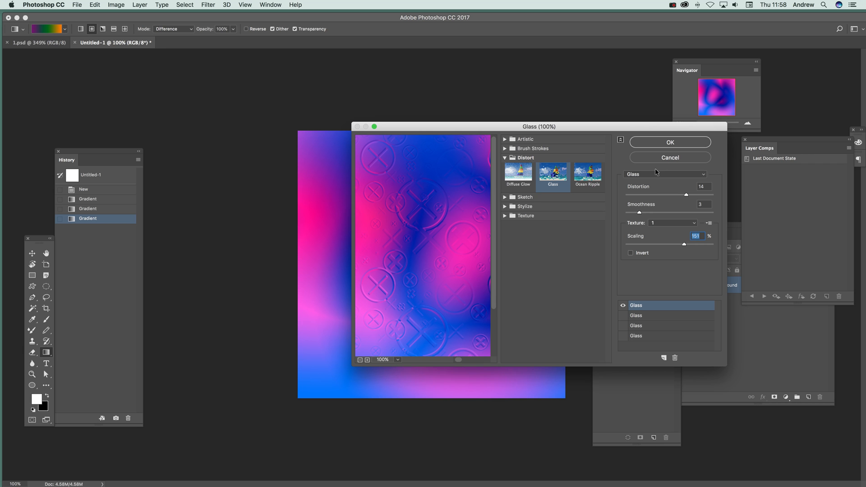
left_click_drag(686, 195, 693, 195)
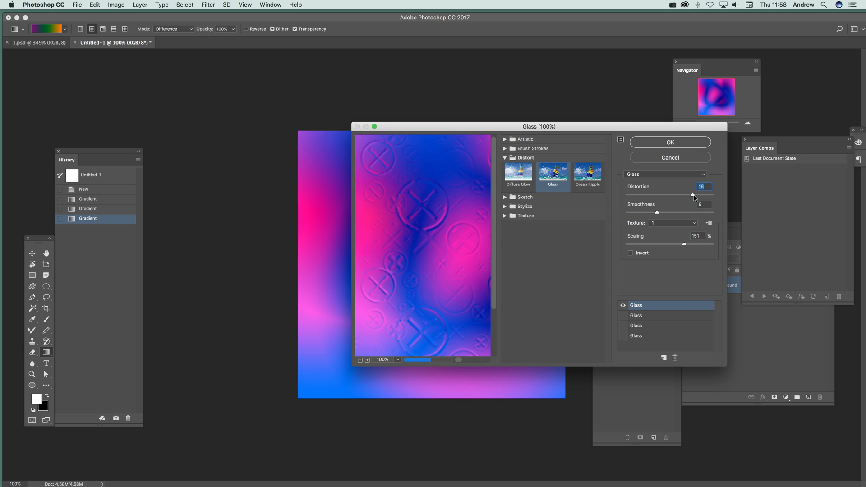
left_click(669, 142)
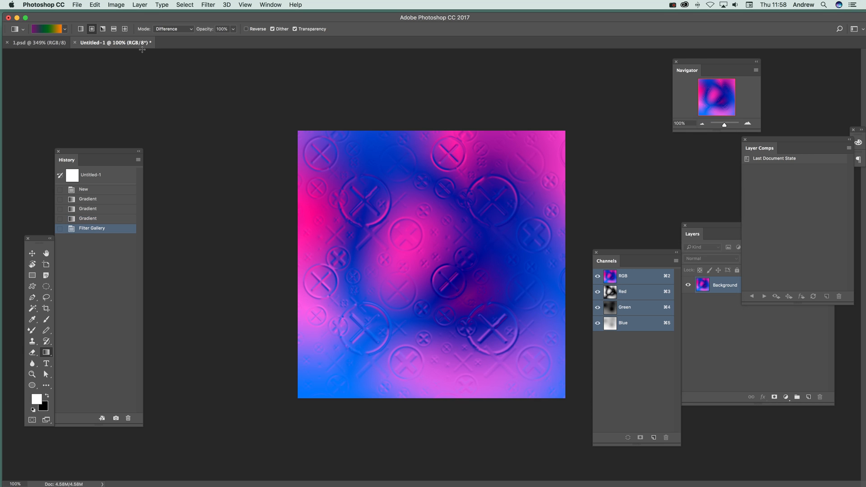
Repeat the Glass filter, then reapply it via Filter Gallery with Distortion 7, Smoothness 10, Scaling 190.
left_click(208, 4)
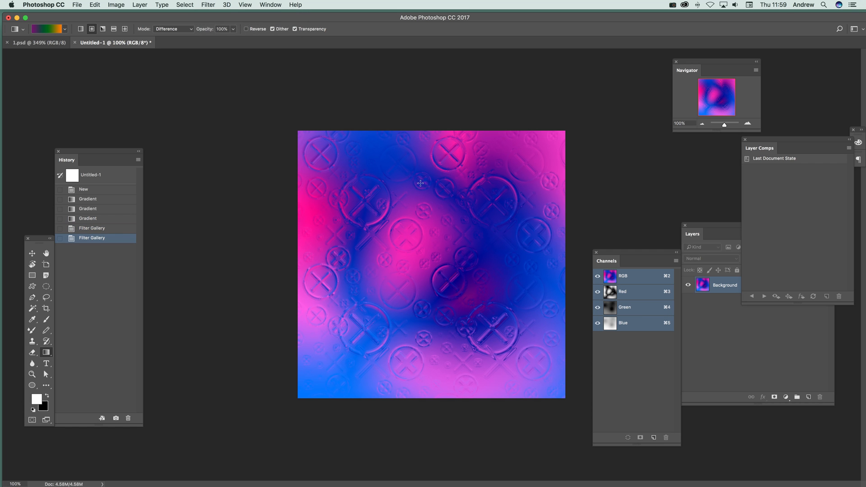
left_click(208, 4)
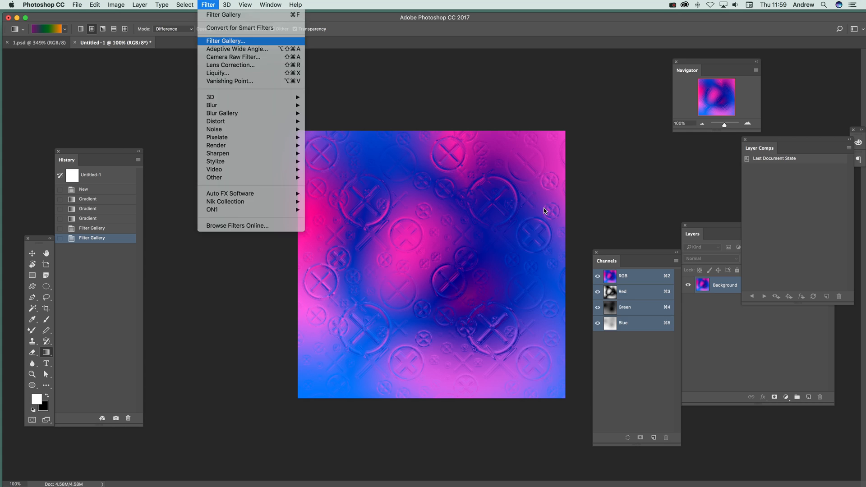
left_click(225, 41)
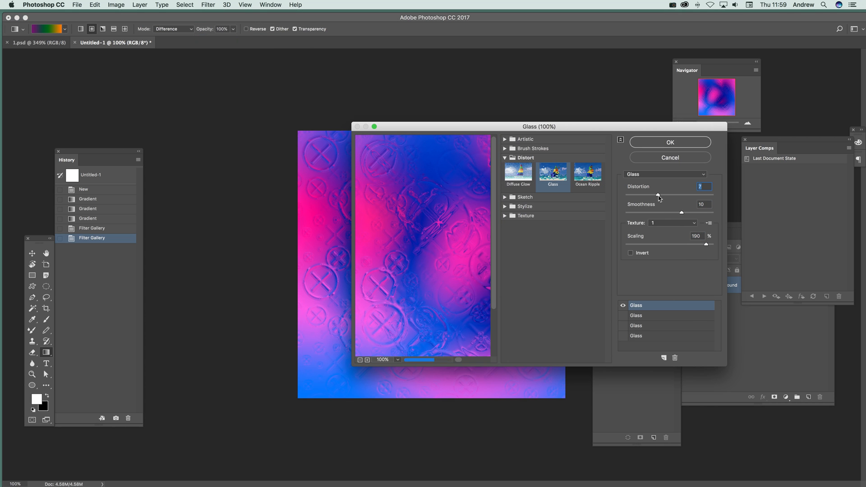
left_click(669, 141)
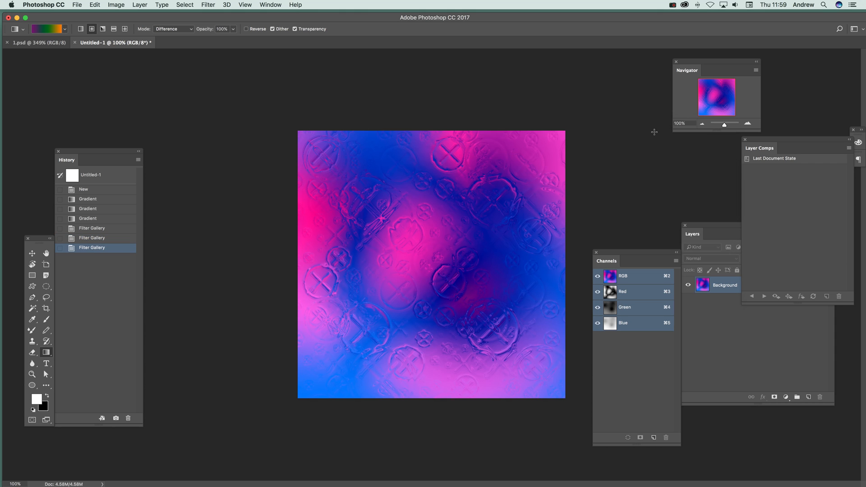